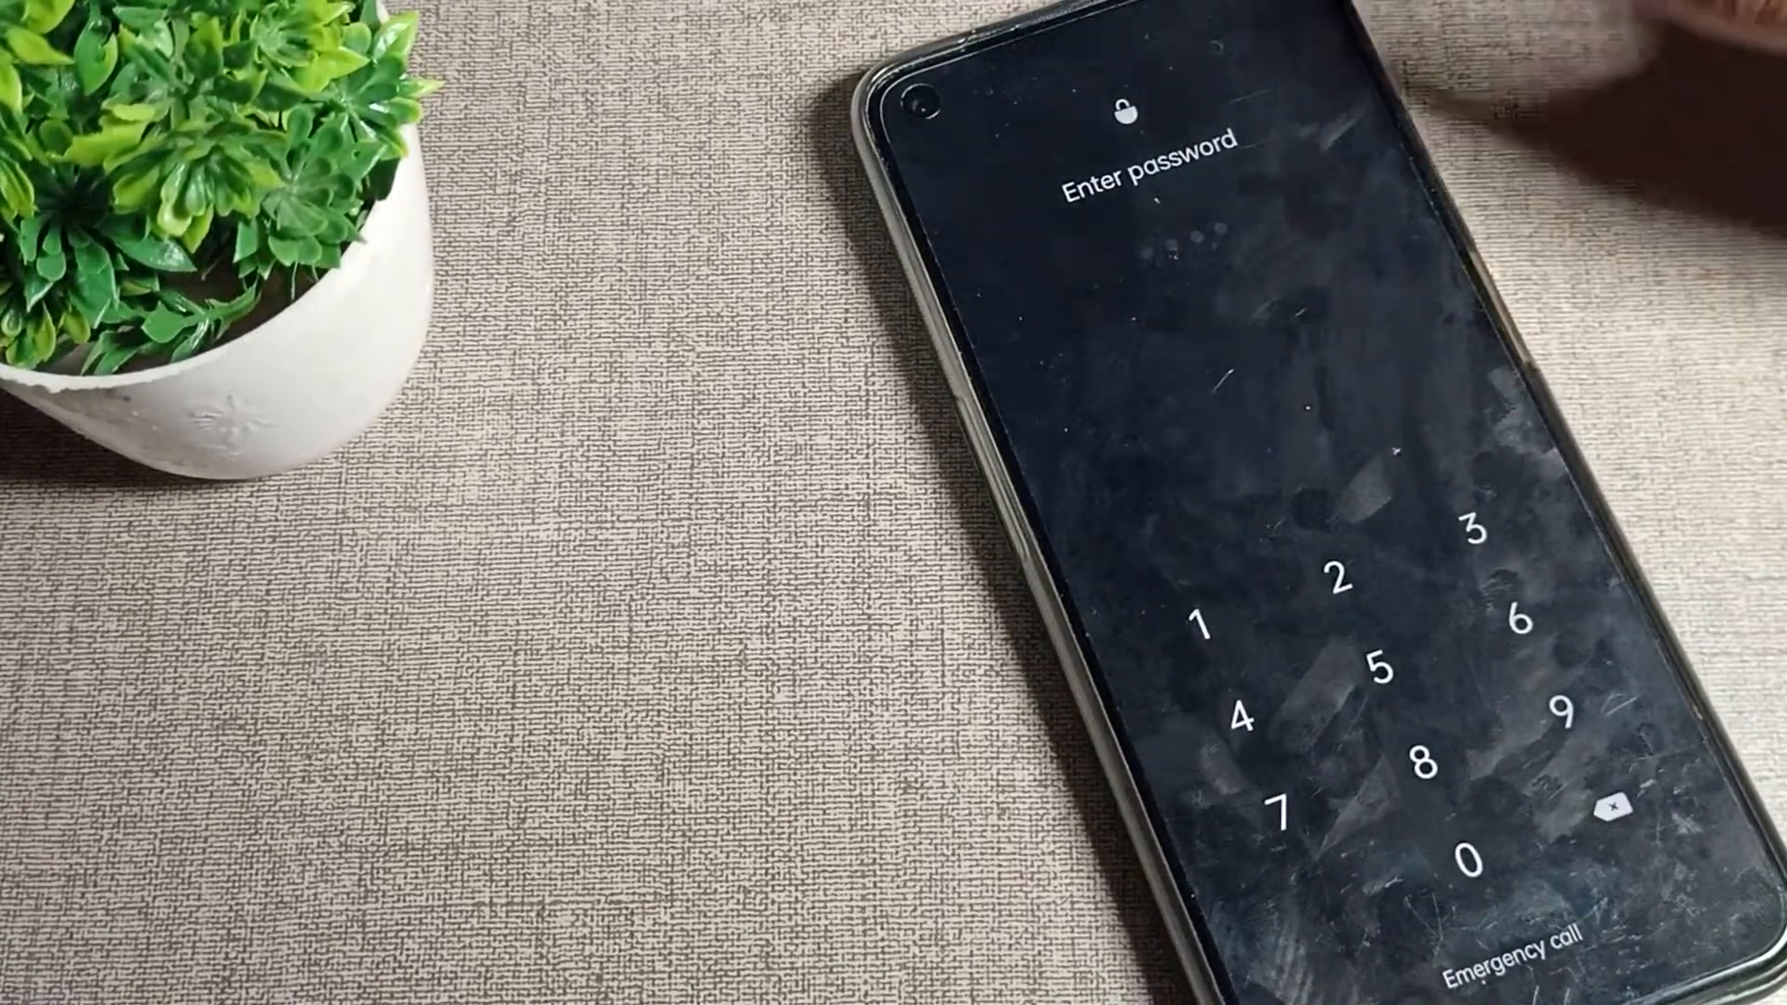
- Unlock the phone with the lock screen passcode to reach the Settings main menu
{"action": "left_click", "coordinate": [1476, 536]}
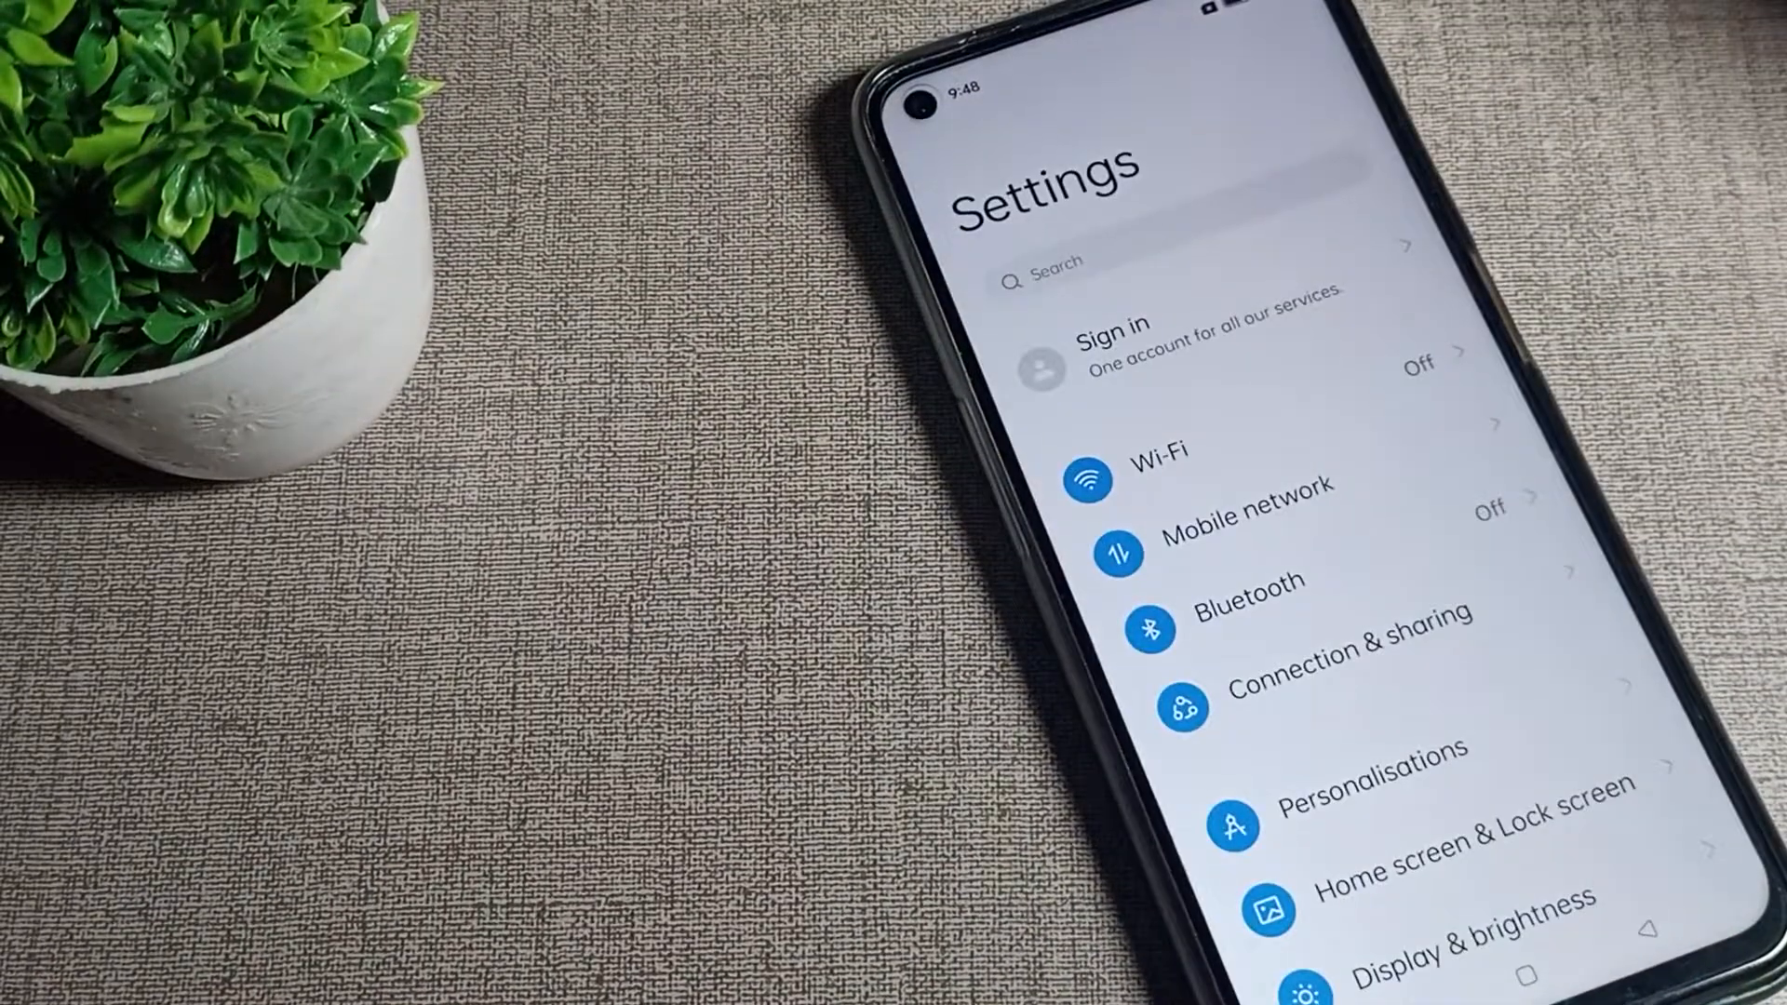
- Reach the Lock screen password option under Password & security and its current-password prompt
{"action": "scroll", "scroll_direction": "down", "scroll_amount": 3}
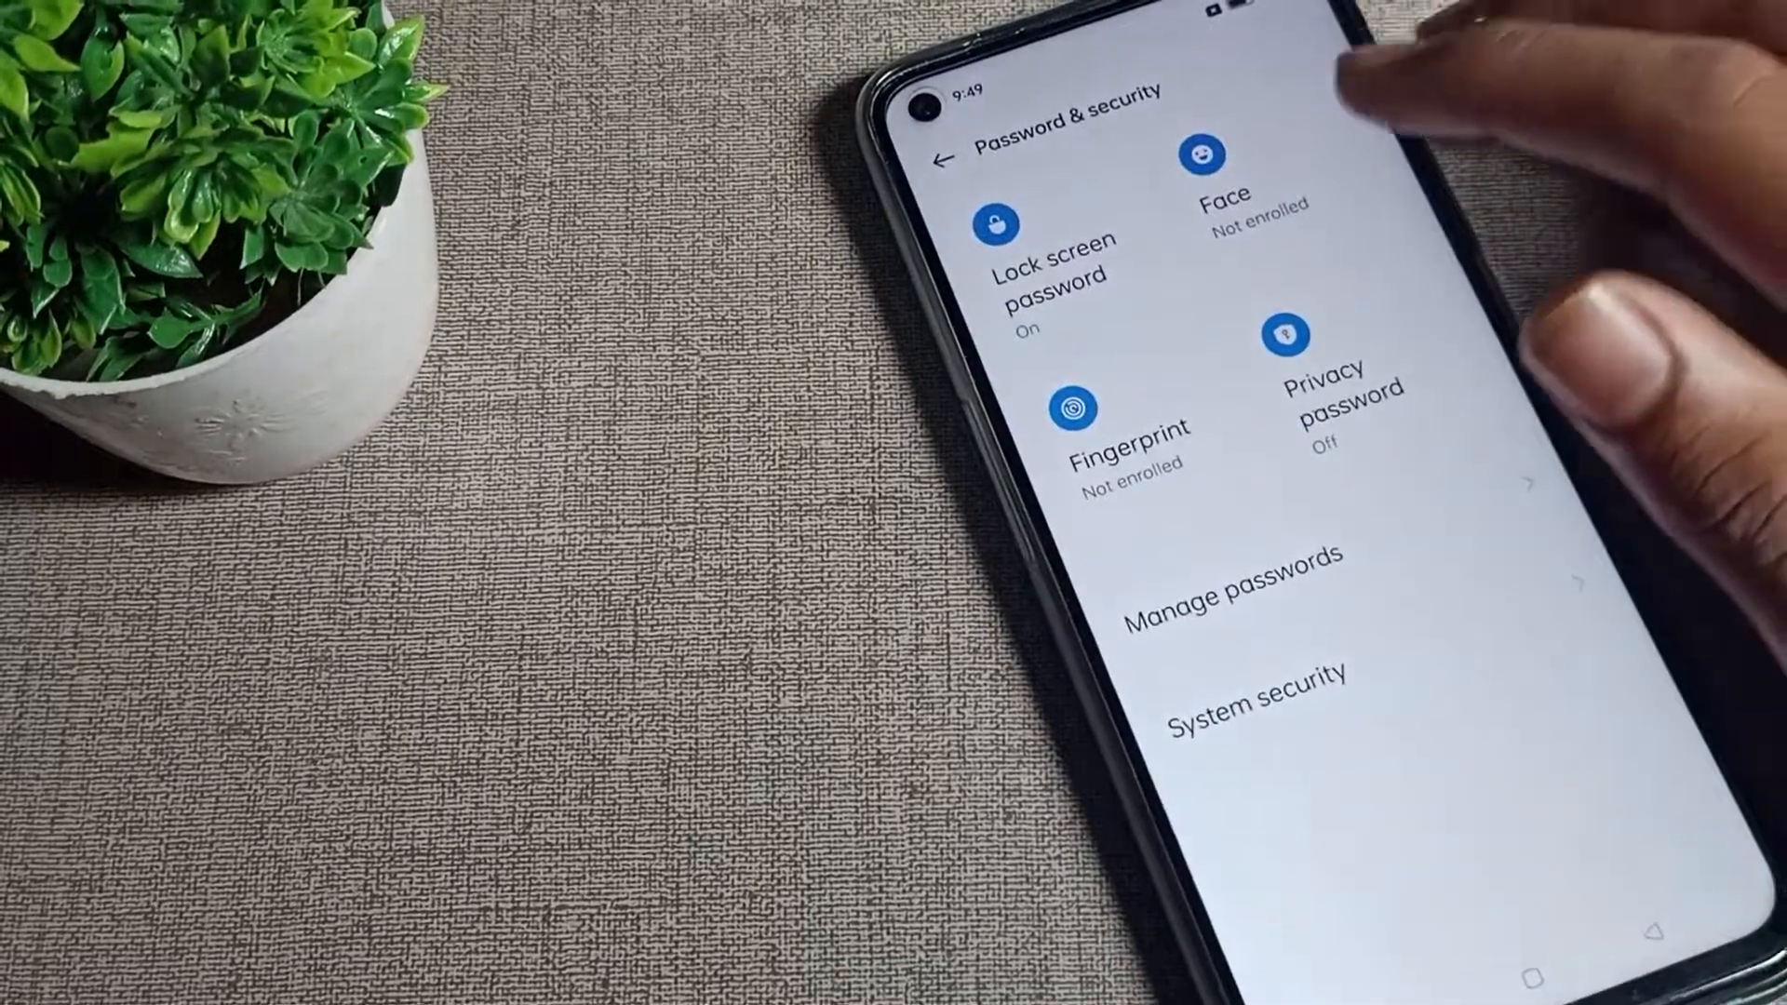
{"action": "left_click", "coordinate": [1050, 251]}
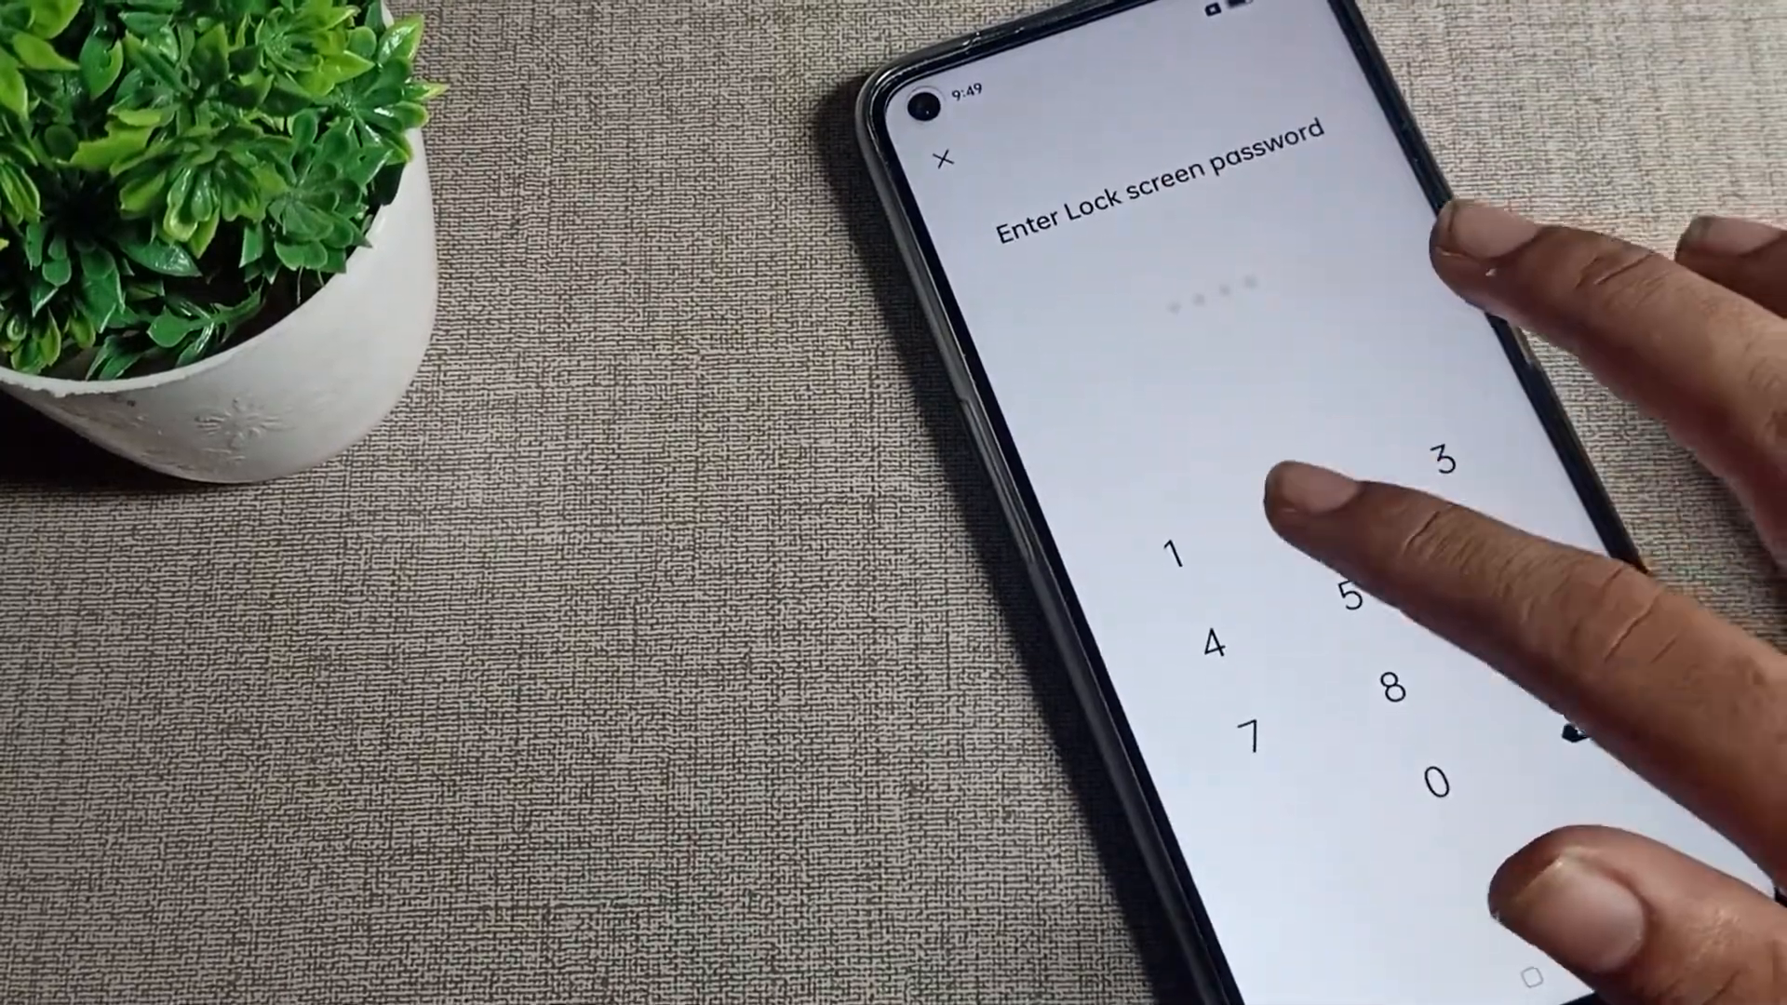